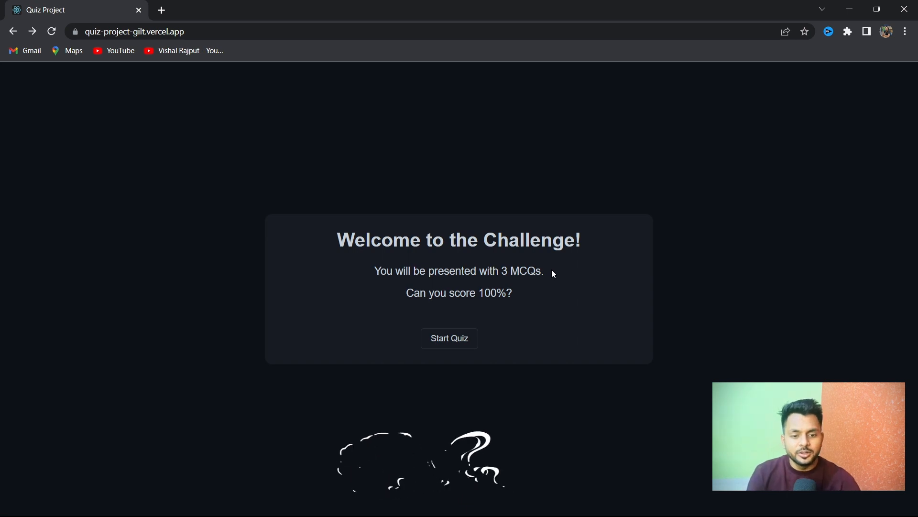
- Start the quiz and pick Douglas Crockford as the JavaScript inventor
left_click(449, 338)
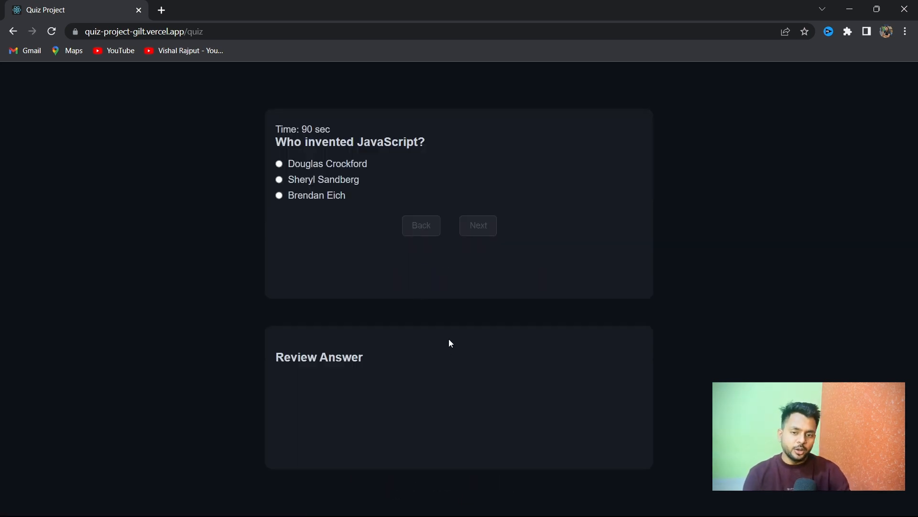
left_click_drag(313, 142, 391, 154)
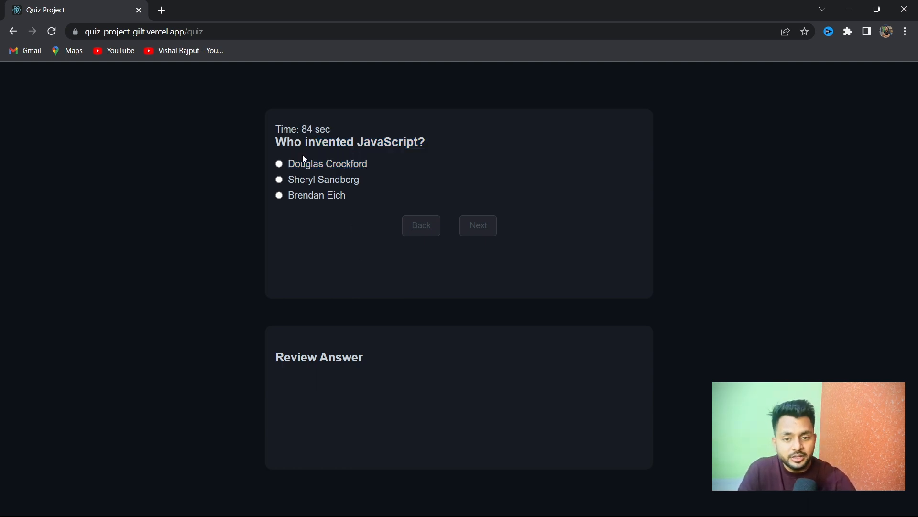
left_click(279, 164)
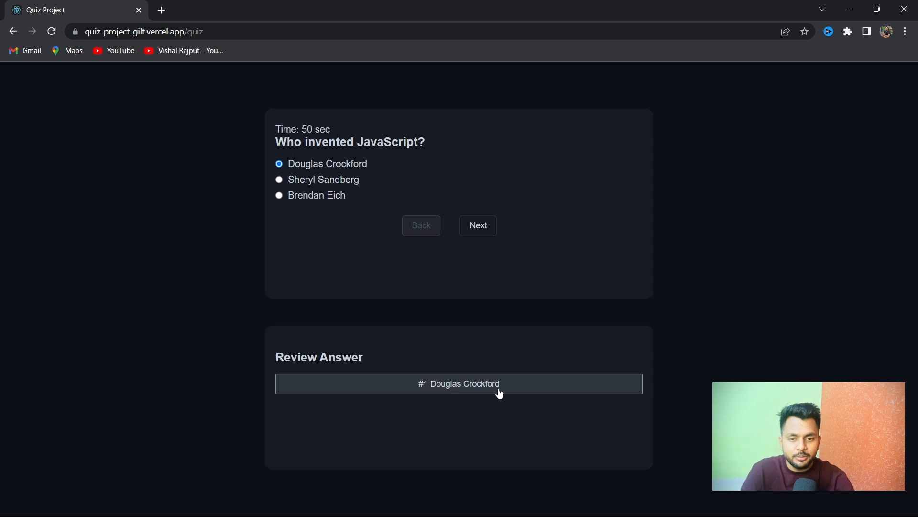
- Answer Node.js for the package manager question, then go back to question one
left_click(477, 225)
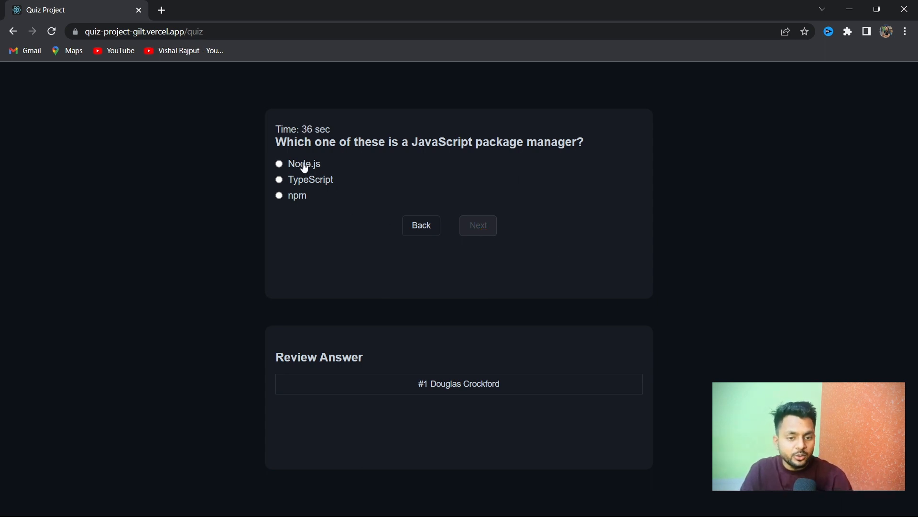
left_click(279, 163)
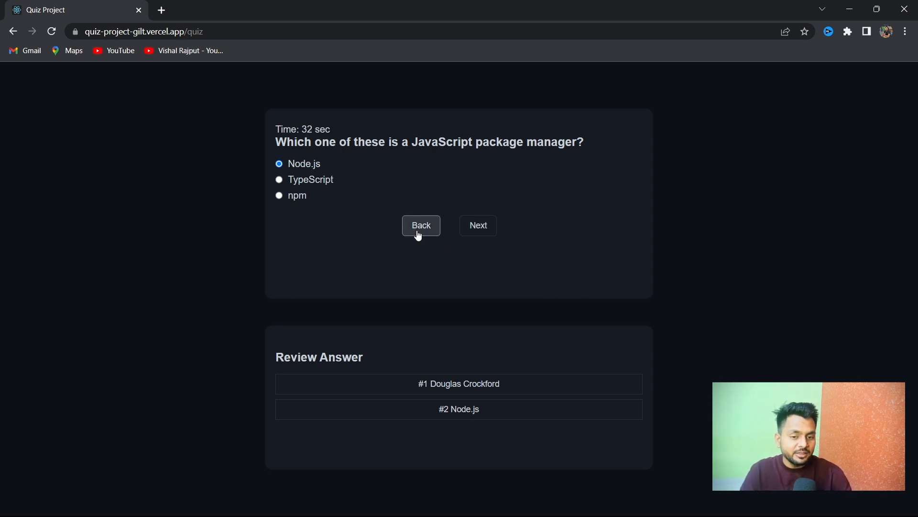
left_click(420, 225)
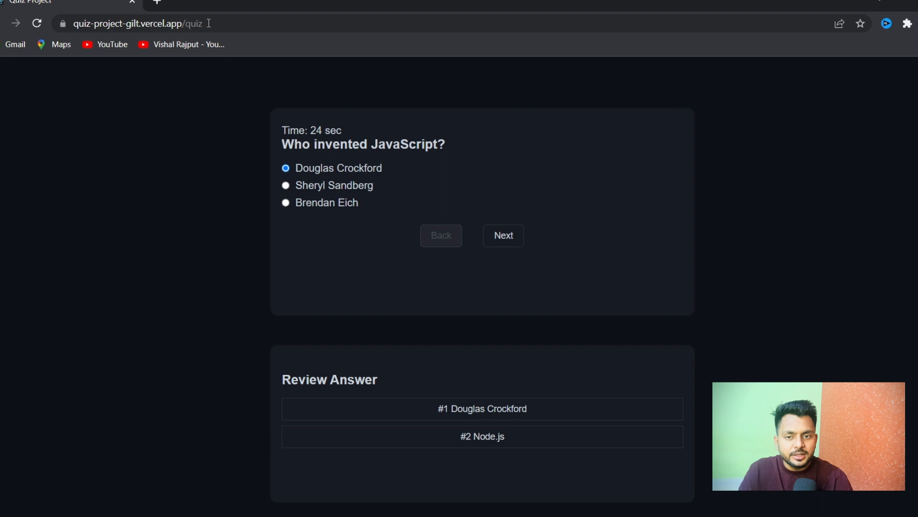
- Change question one's answer to Brendan Eich and let the timer run out
left_click(164, 24)
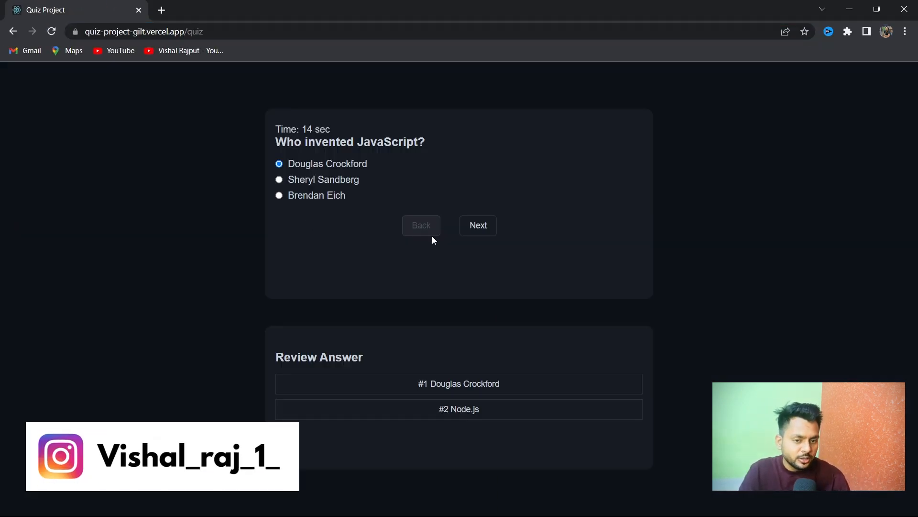
left_click(478, 225)
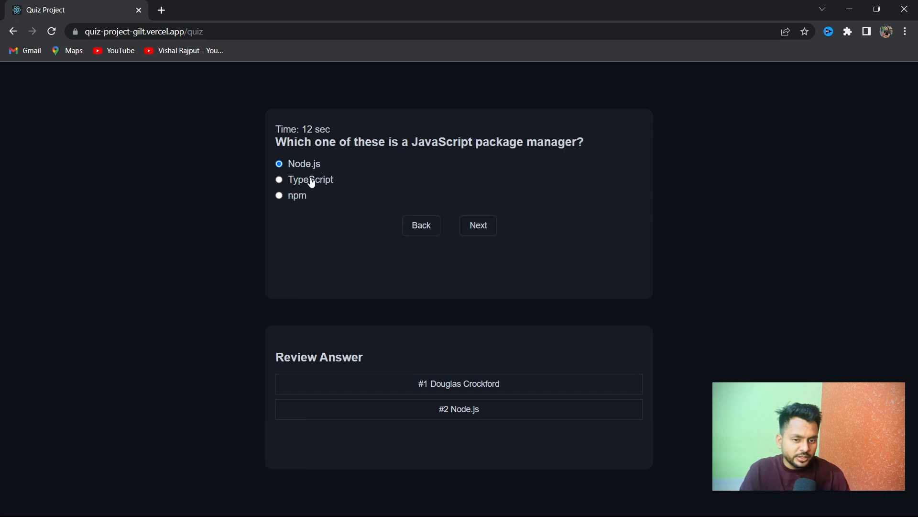
left_click(477, 225)
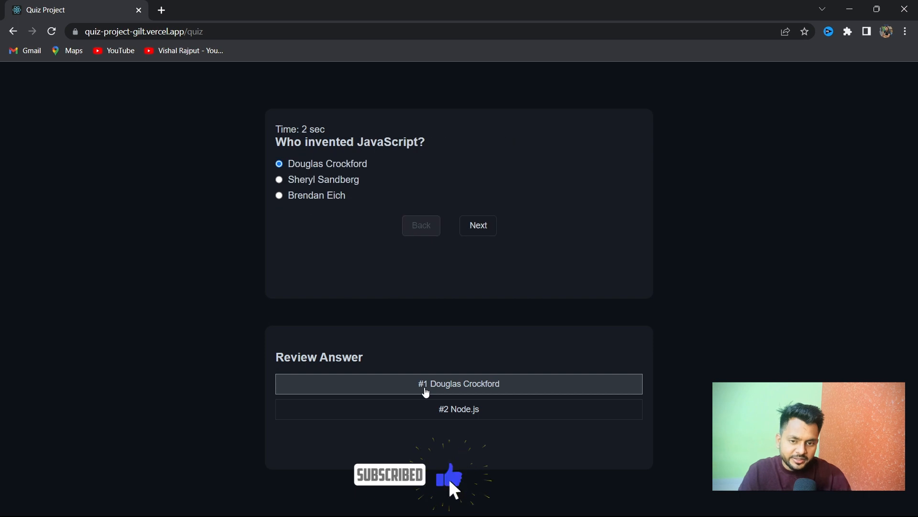
left_click(279, 196)
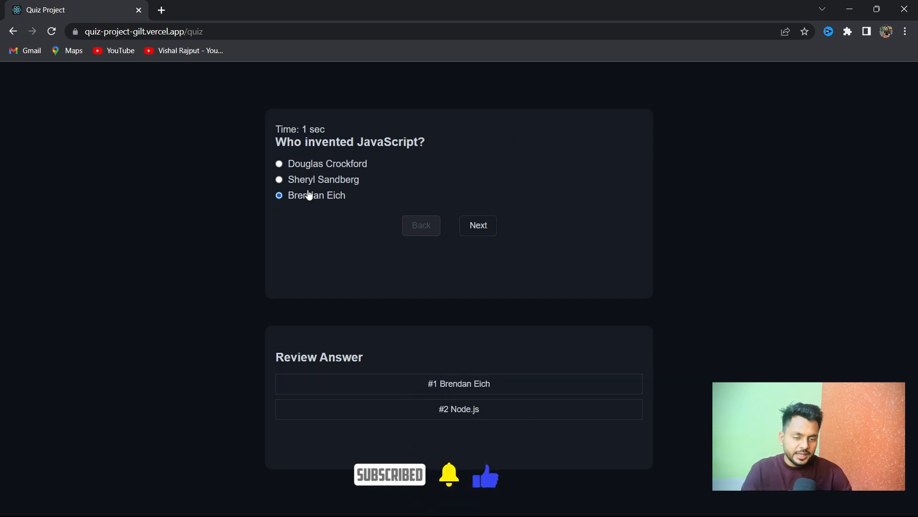
left_click(477, 224)
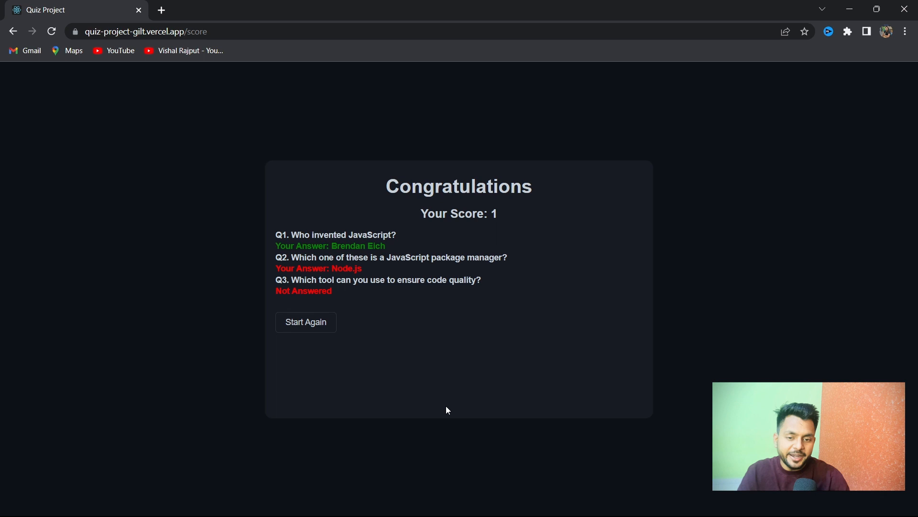
- Use Start Again on the score-1 results page to return to the welcome screen
left_click_drag(276, 246, 285, 257)
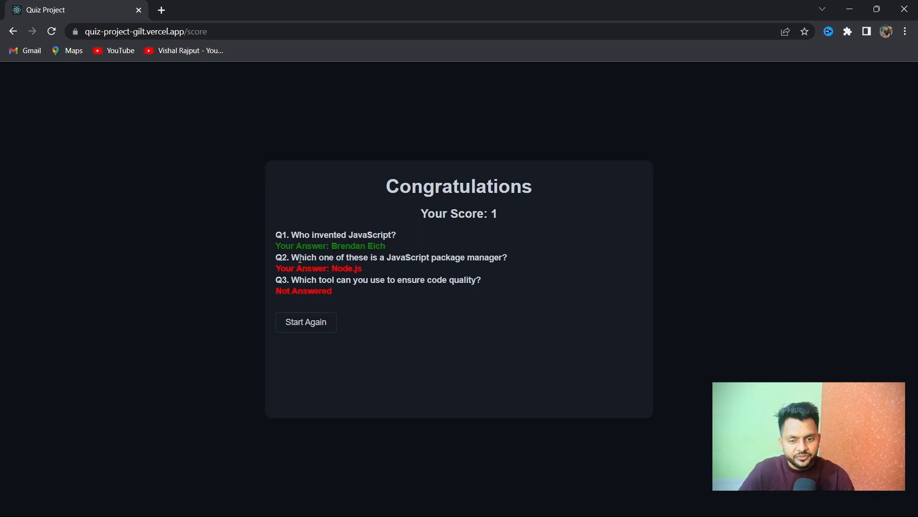
left_click_drag(332, 246, 385, 246)
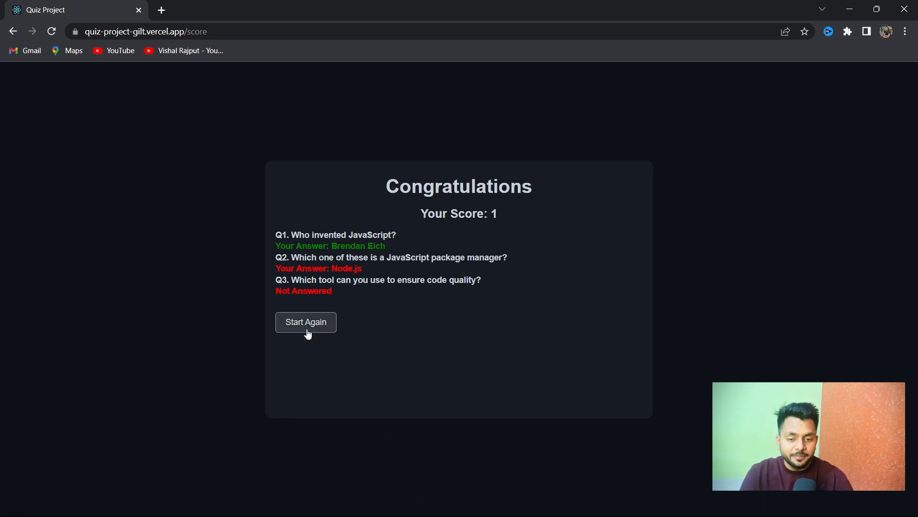
left_click(305, 321)
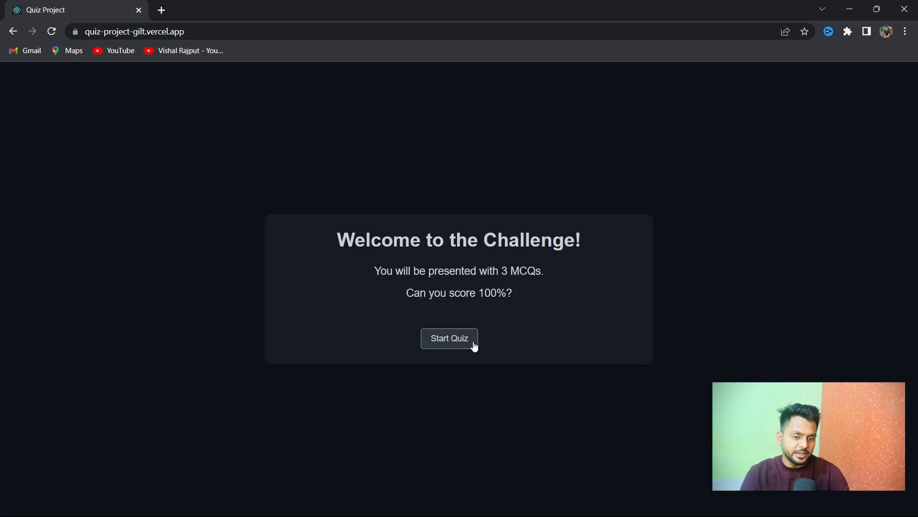
- Start a fresh attempt showing the unanswered JavaScript inventor question
left_click(449, 338)
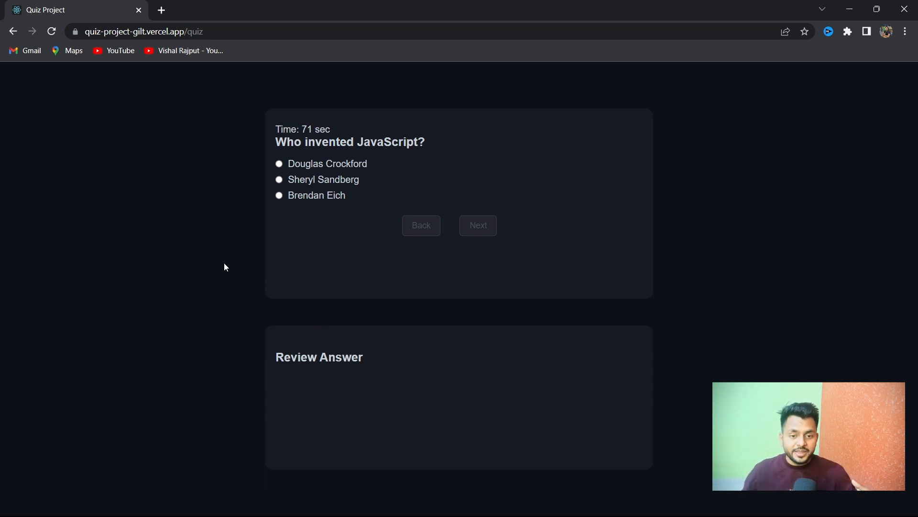
mouse_move(299, 243)
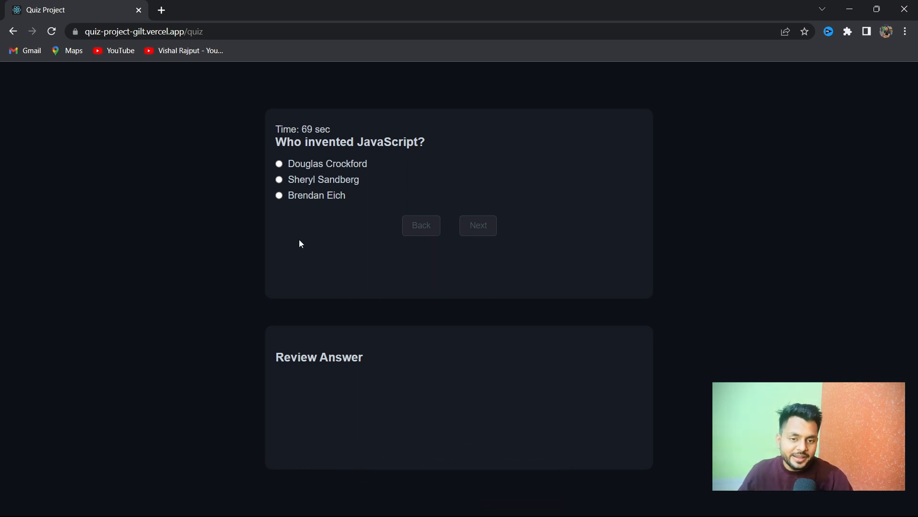
mouse_move(254, 321)
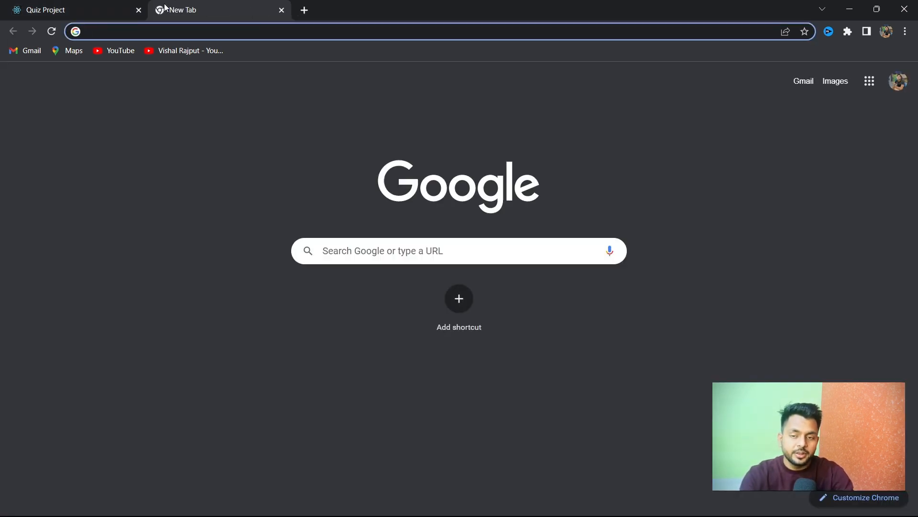
- Load a GitHub profile from the address bar suggestion, then return to the quiz tab
left_click(45, 10)
type("github")
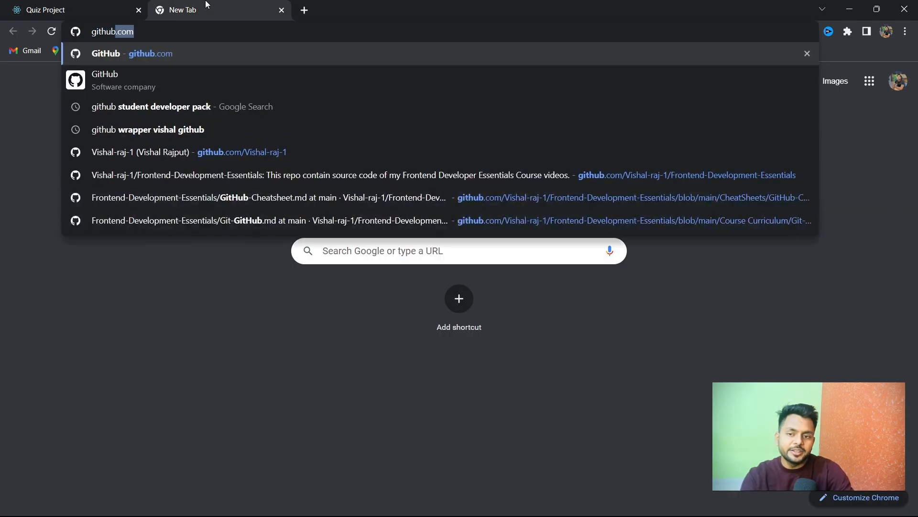
left_click(187, 152)
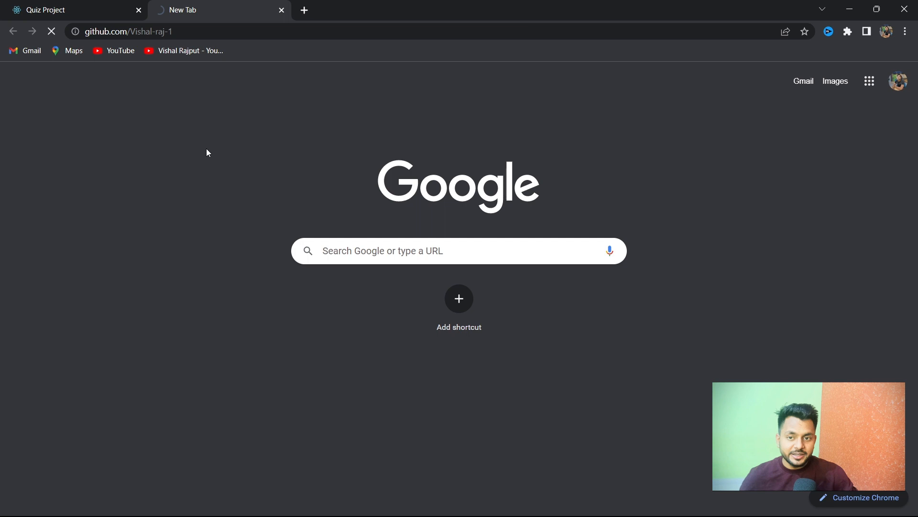
left_click(71, 10)
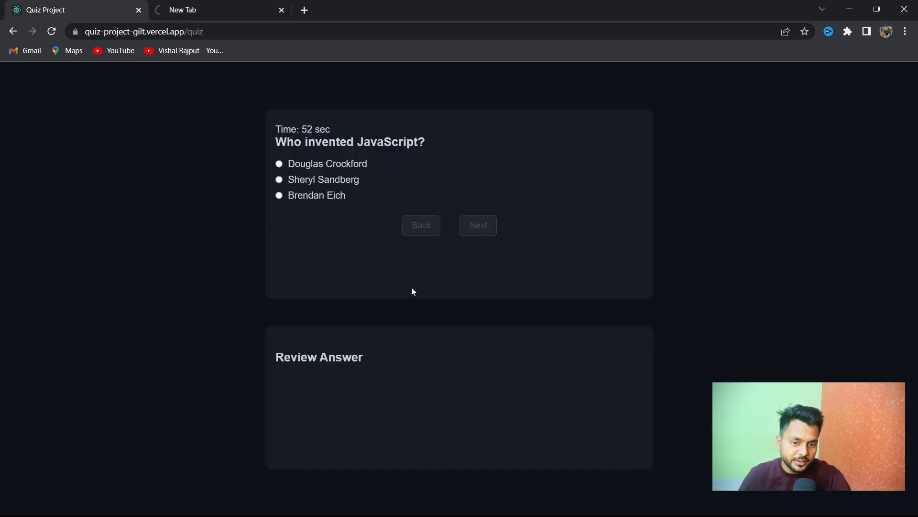
- Choose Brendan Eich for question one and open DevTools via Inspect
left_click(279, 195)
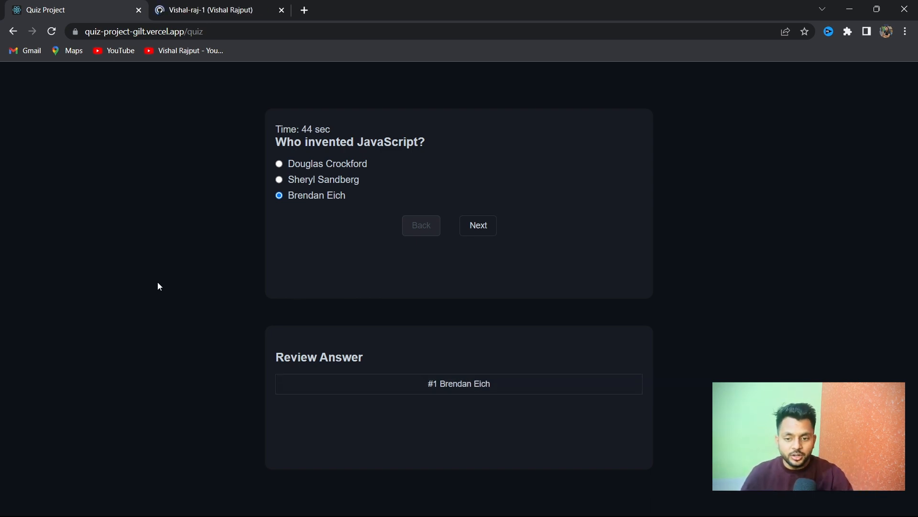
right_click(176, 275)
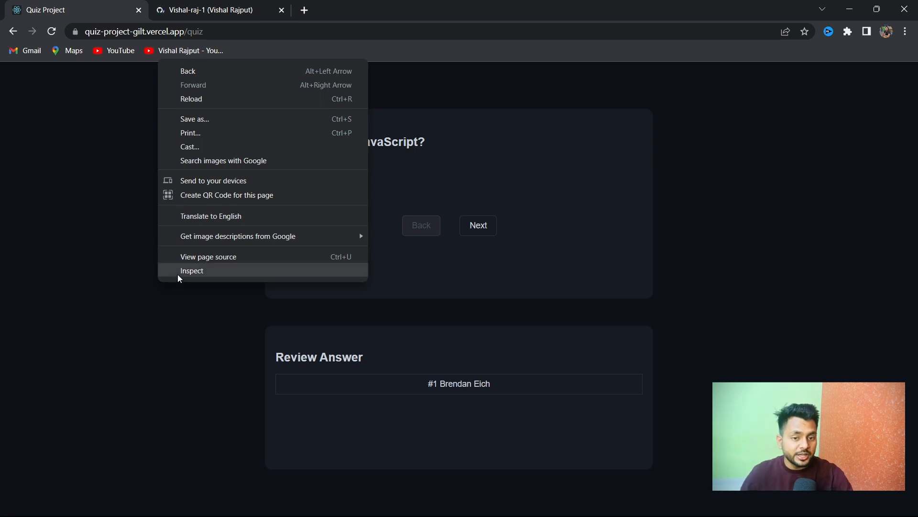
left_click(191, 269)
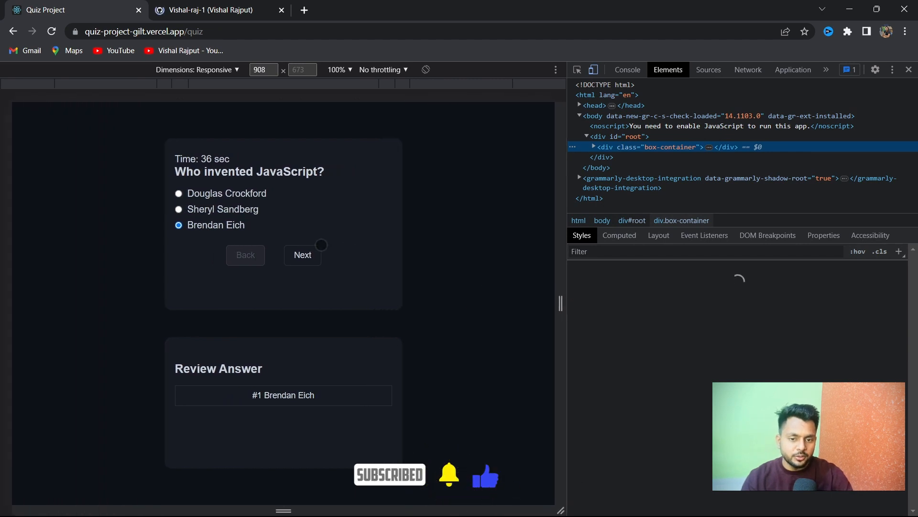
- Submit npm and ESLint answers for a score of 3, then close DevTools
left_click(302, 255)
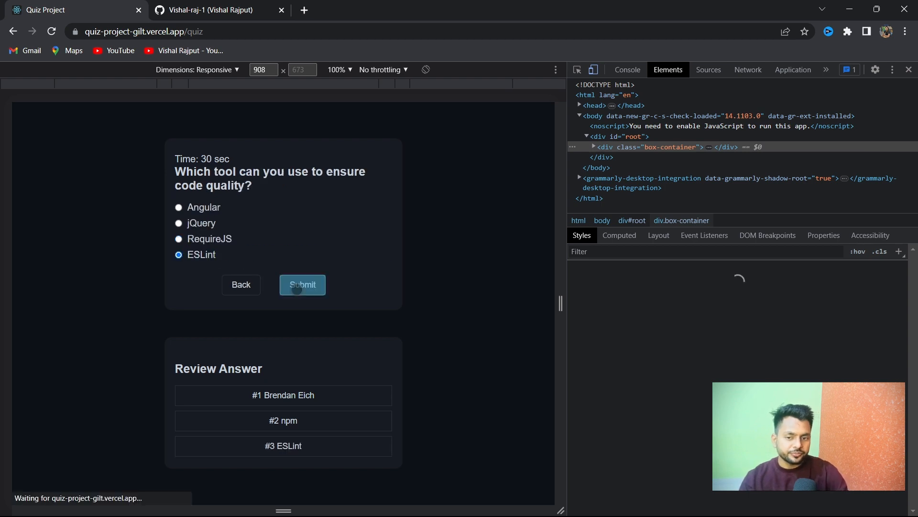
left_click(303, 284)
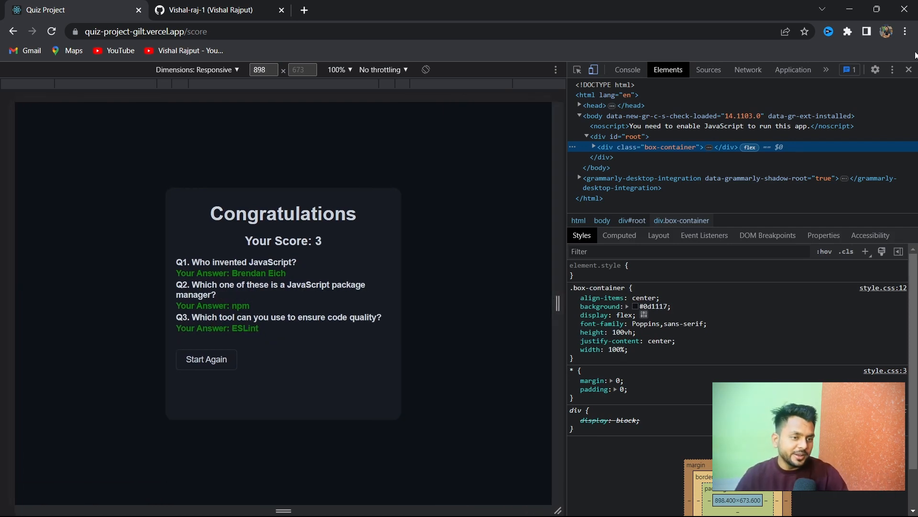
left_click(908, 68)
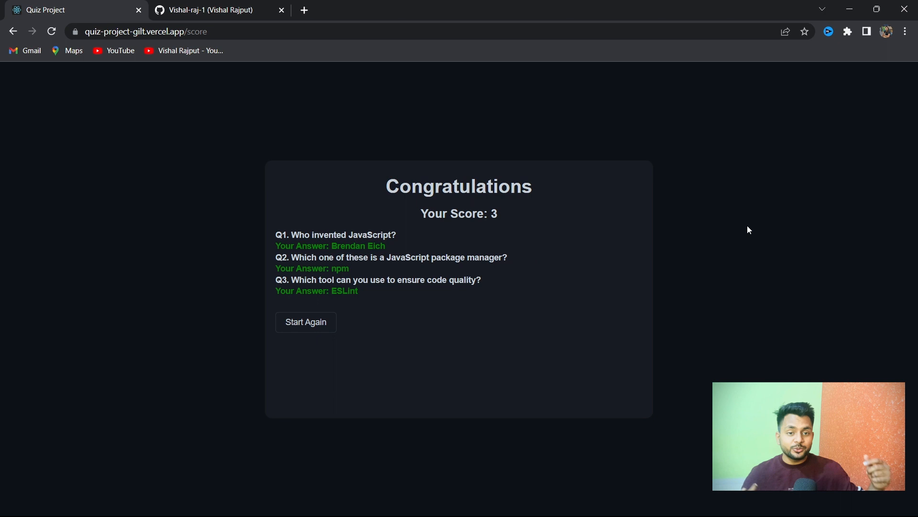